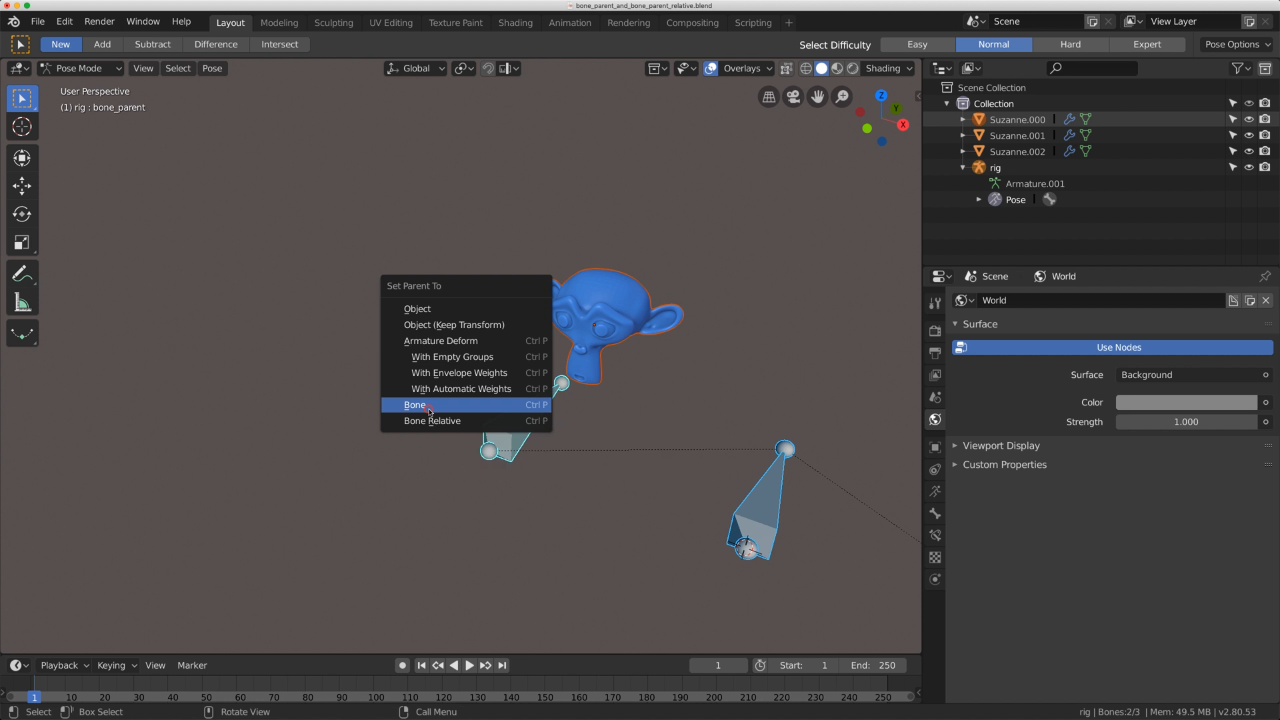
Bone-parent the blue head, then move bone_parent in Pose Mode and its rest position upward
click(415, 404)
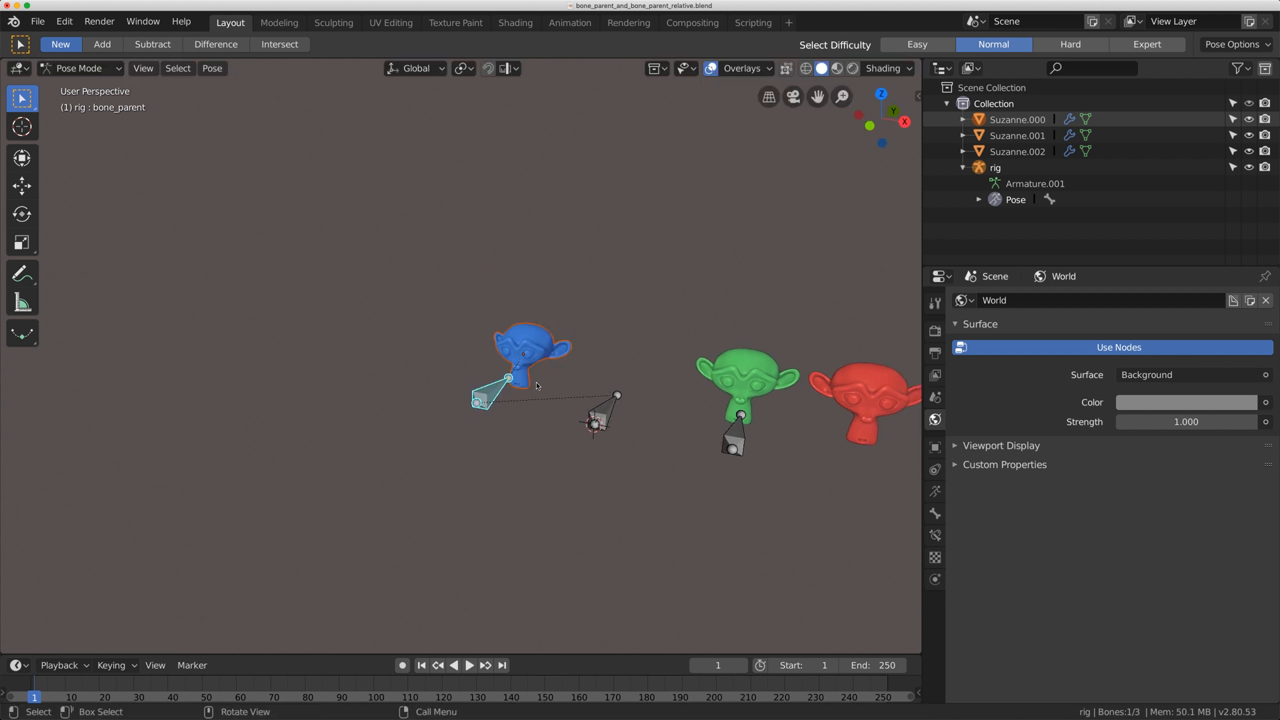
drag(531, 367, 523, 384)
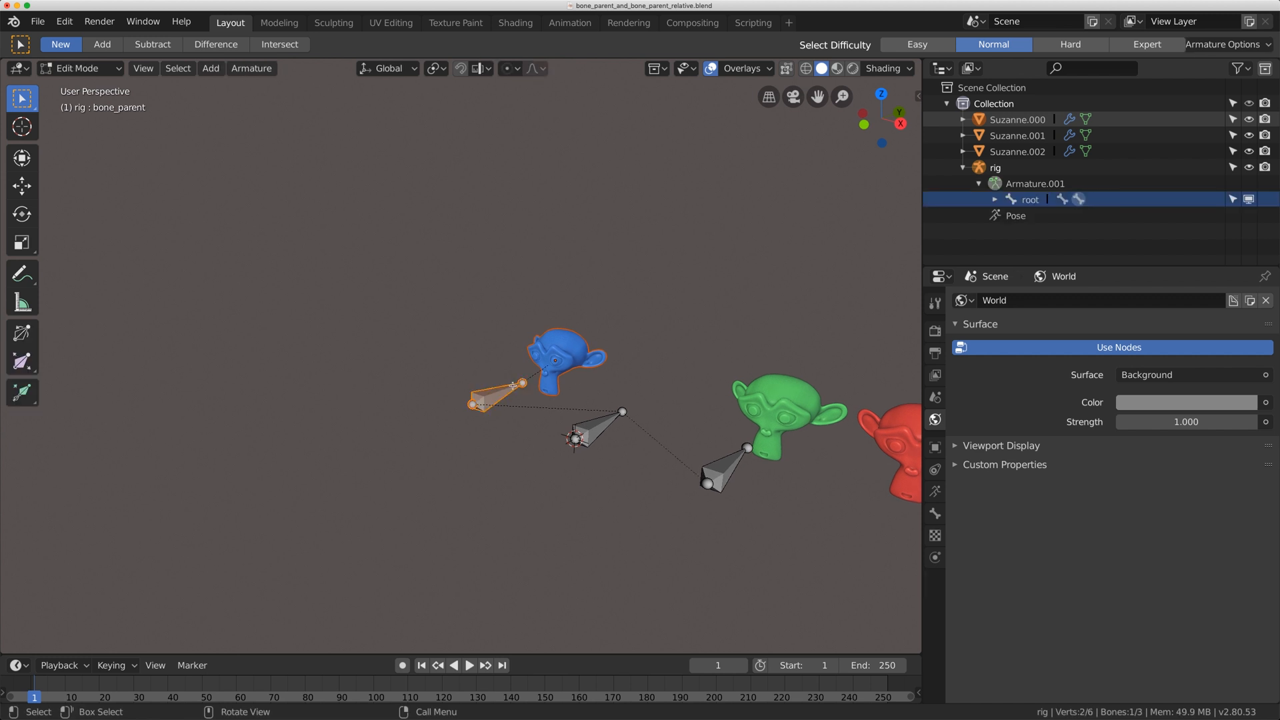
mouse_move(508, 374)
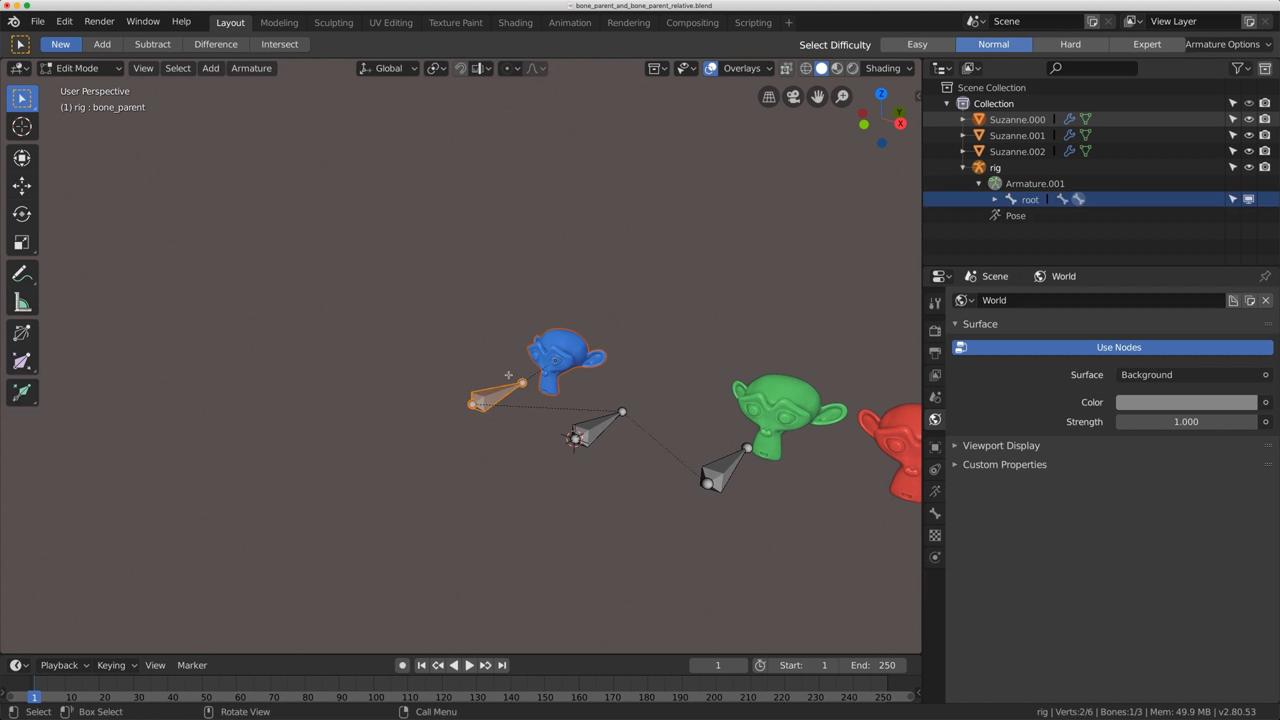
drag(498, 379, 485, 298)
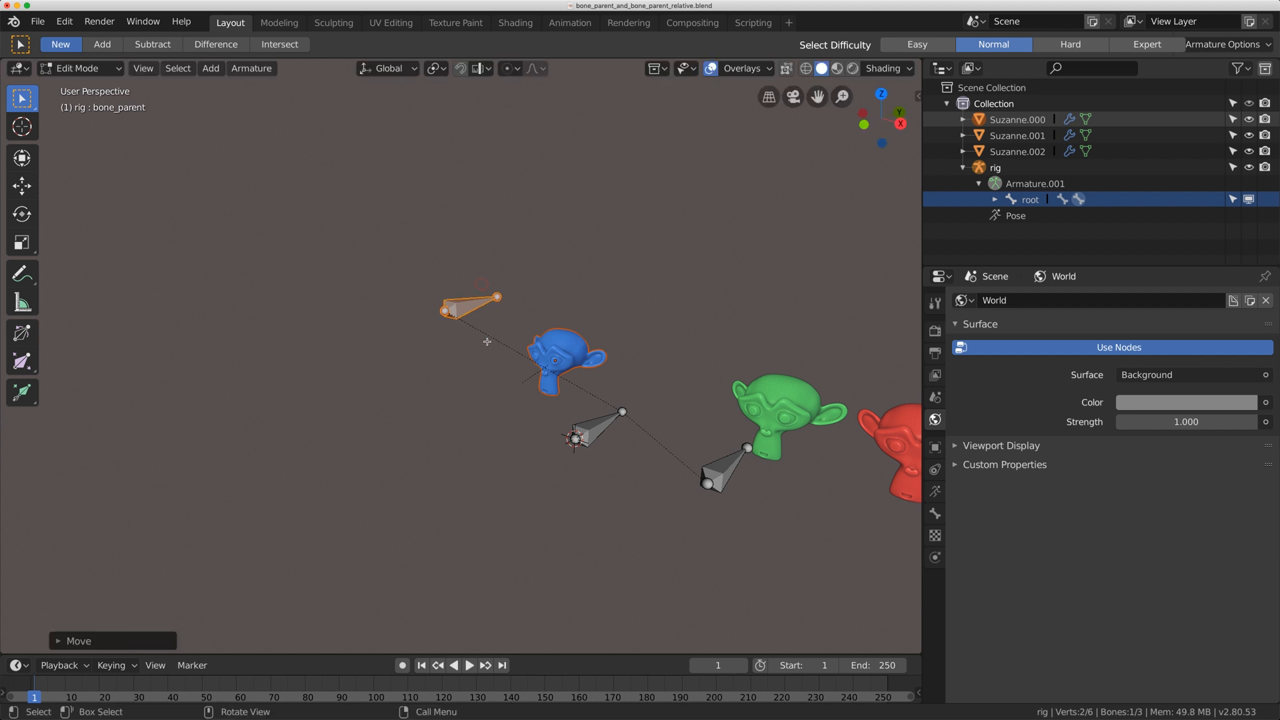
mouse_move(493, 348)
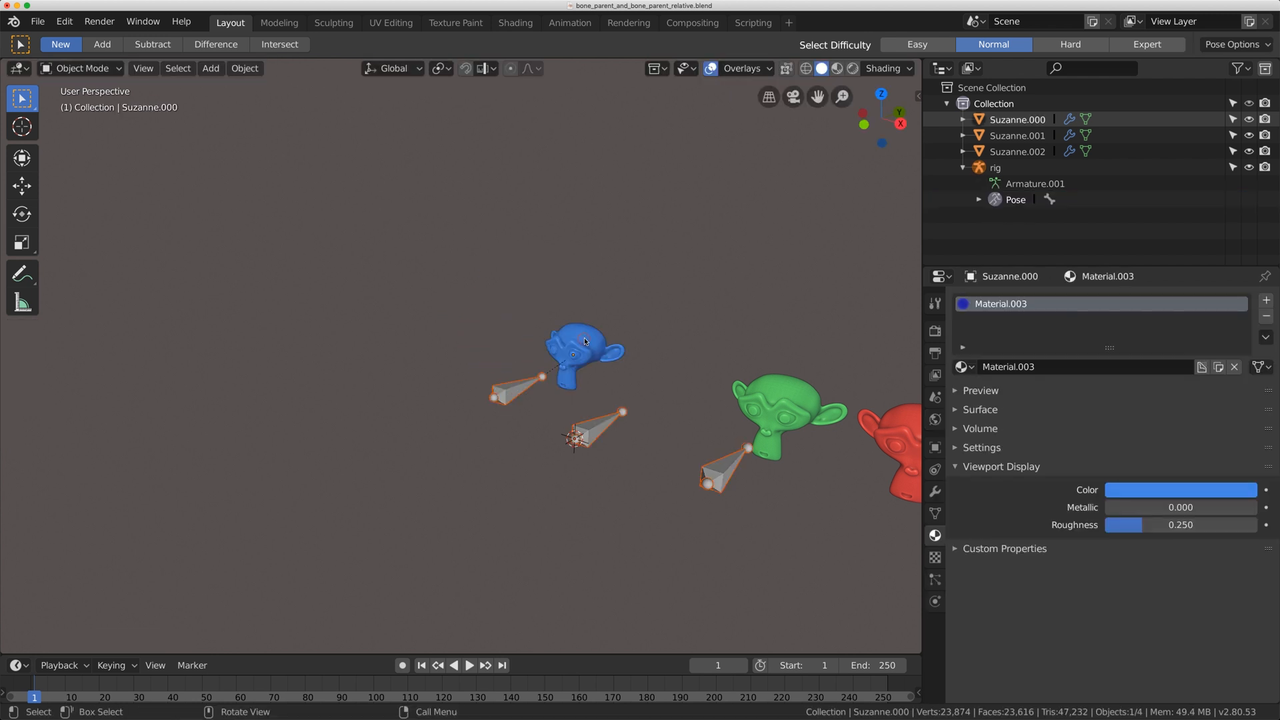
Select the blue Suzanne head and clear its parent with Alt+P
click(575, 351)
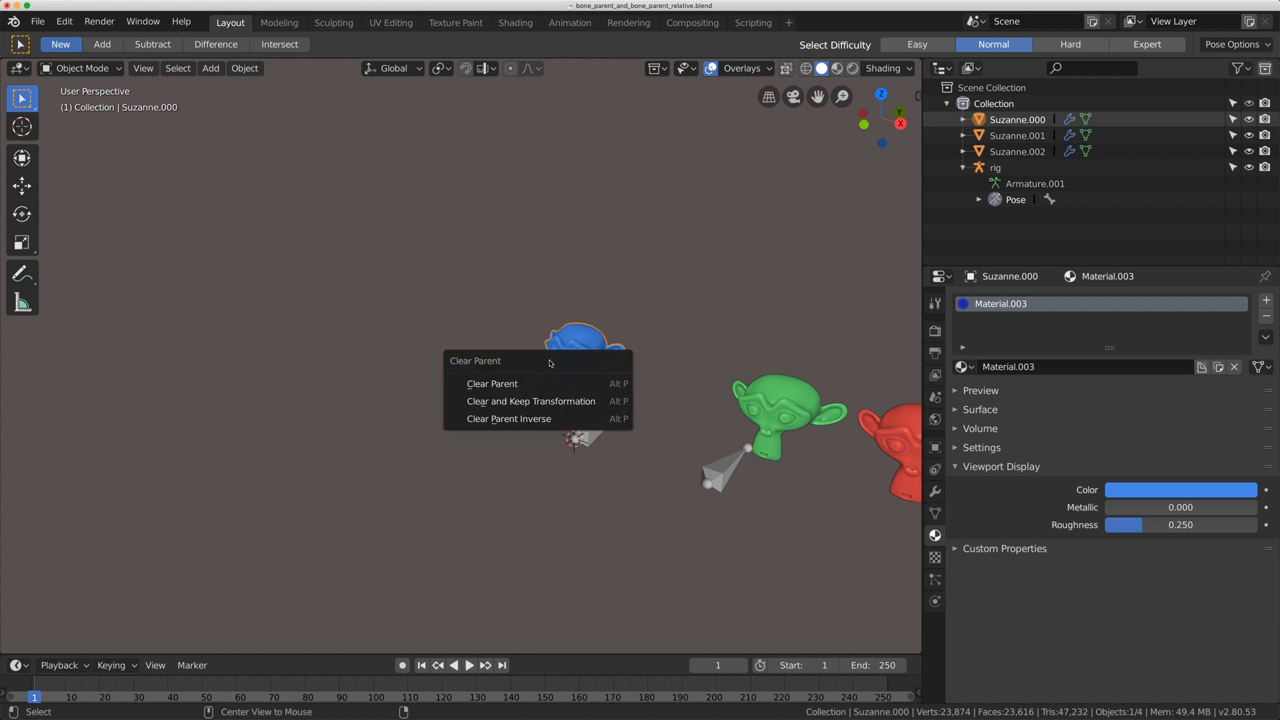
click(491, 384)
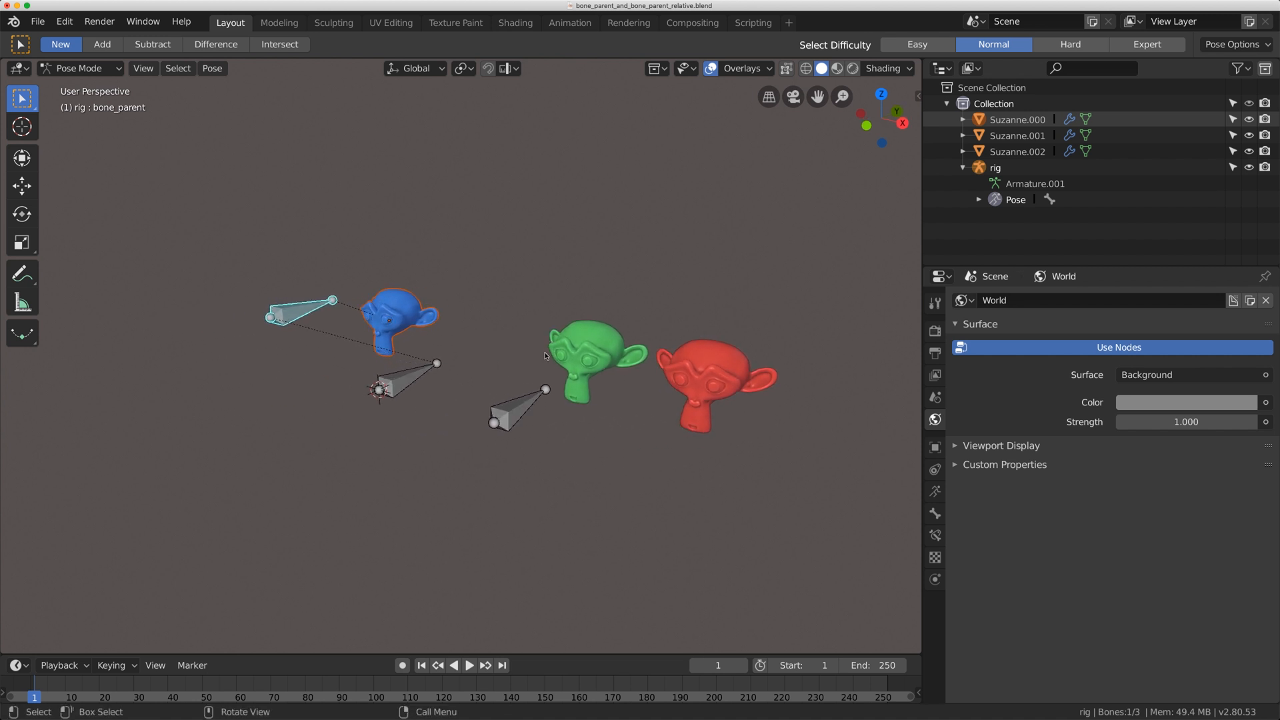
Bone-parent the green head, then select and move the bone_parent_relative bone
click(584, 359)
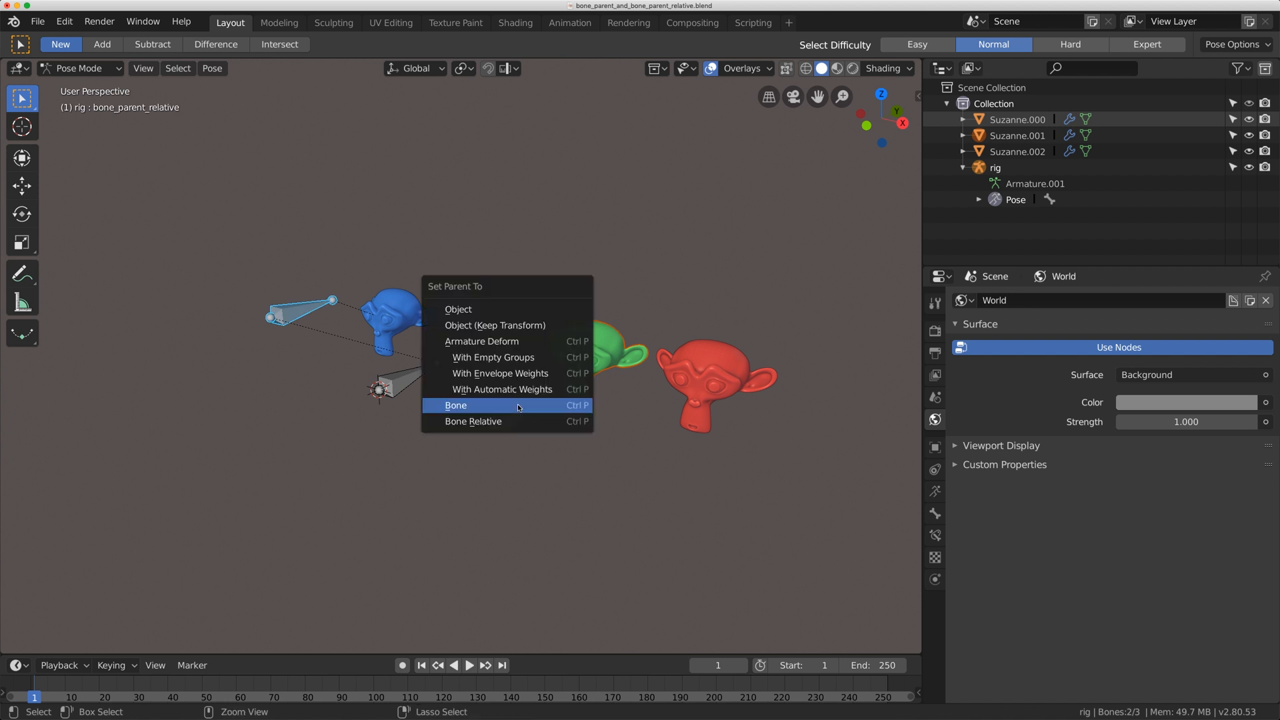
mouse_move(473, 422)
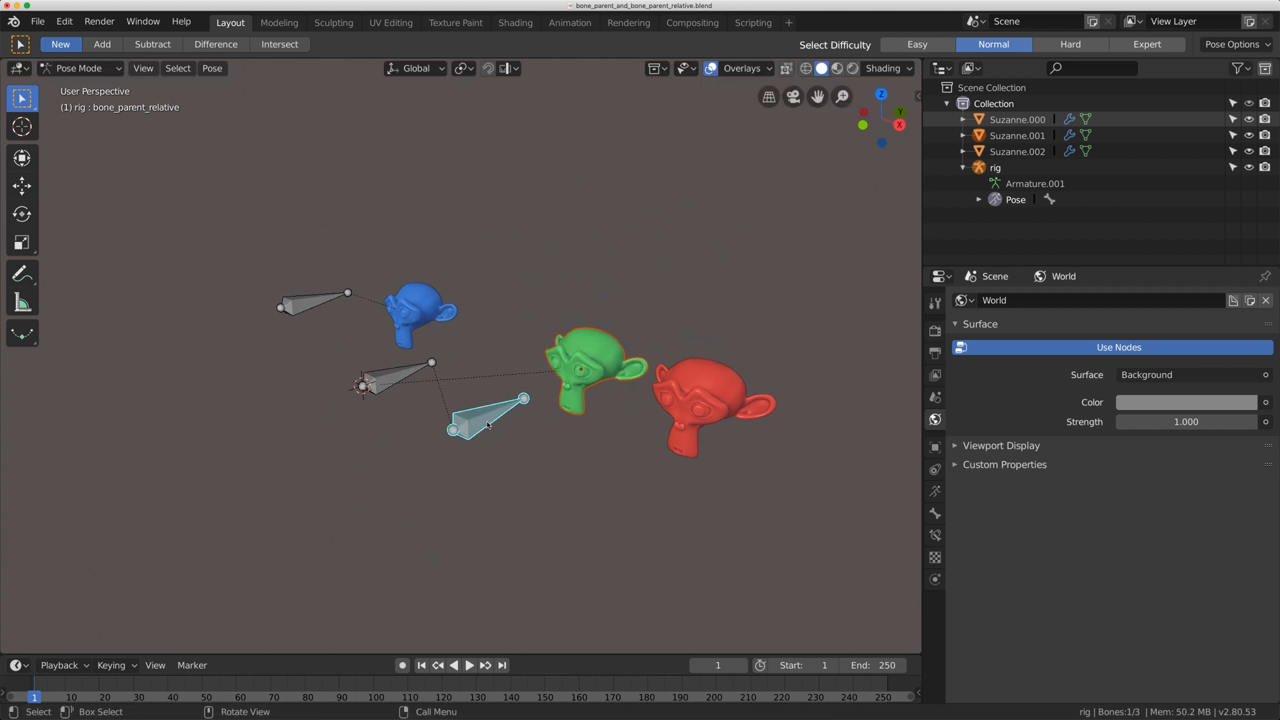
click(77, 68)
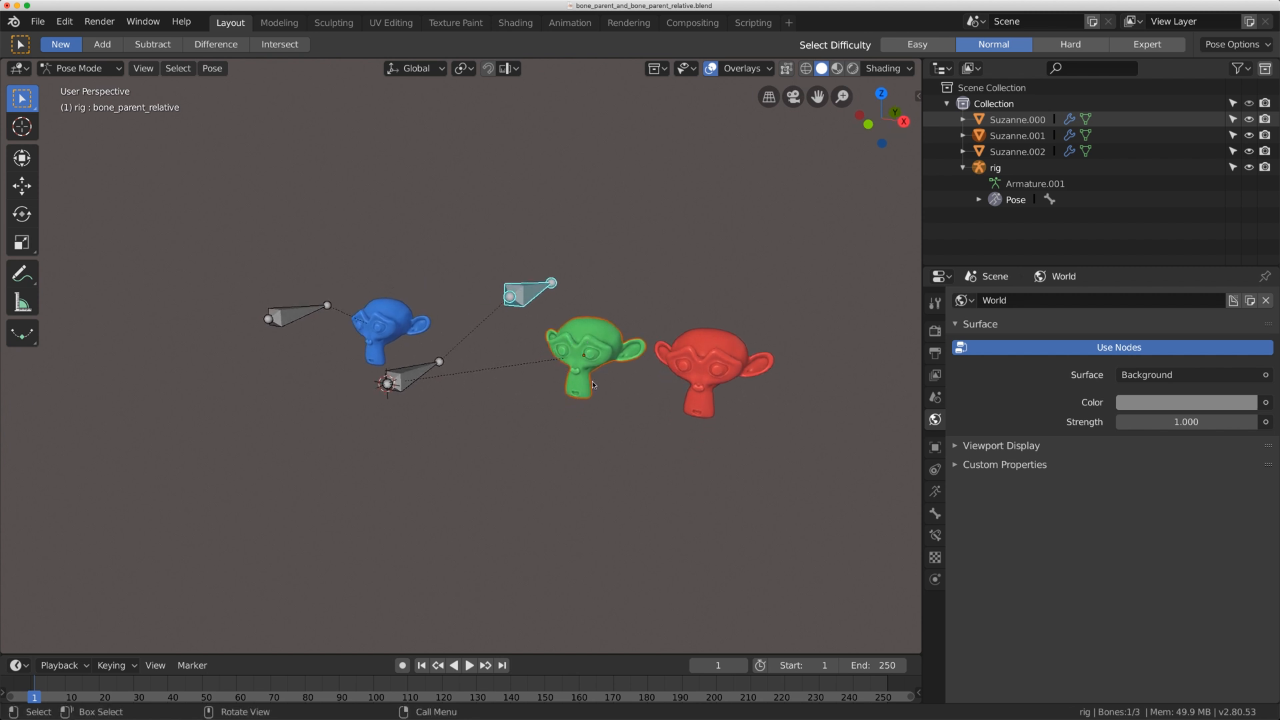
key(r)
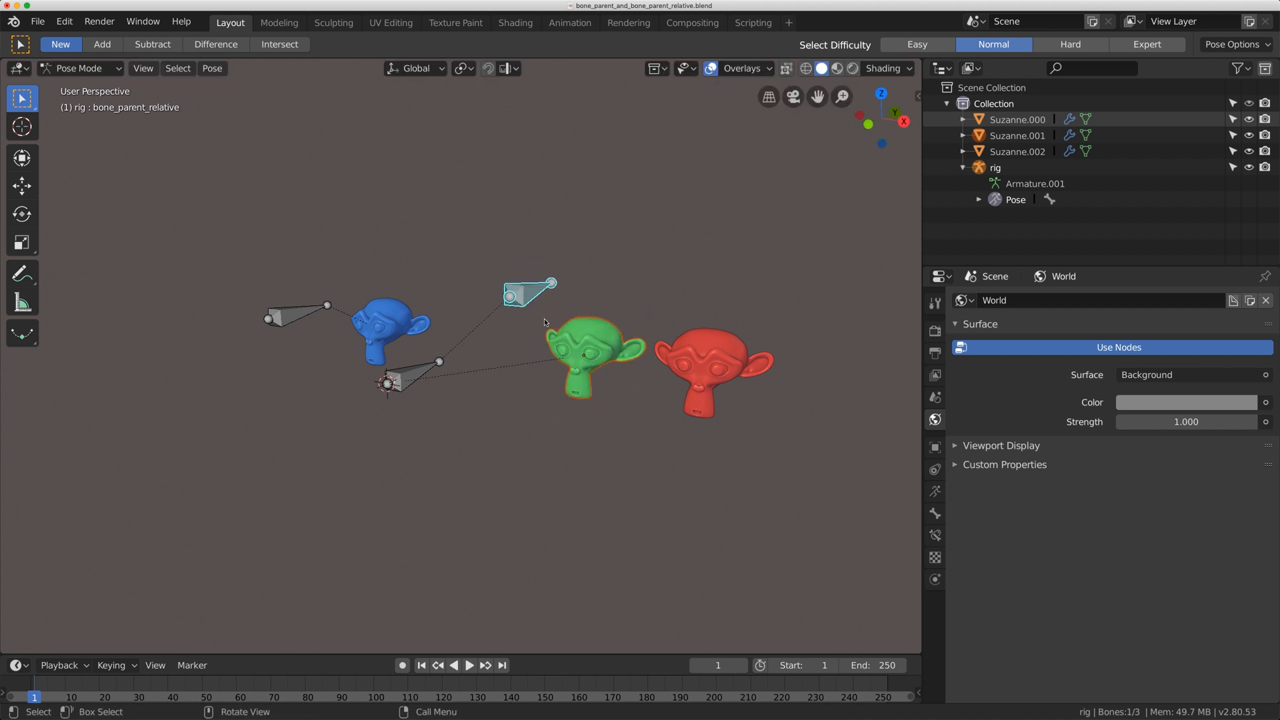
key(g)
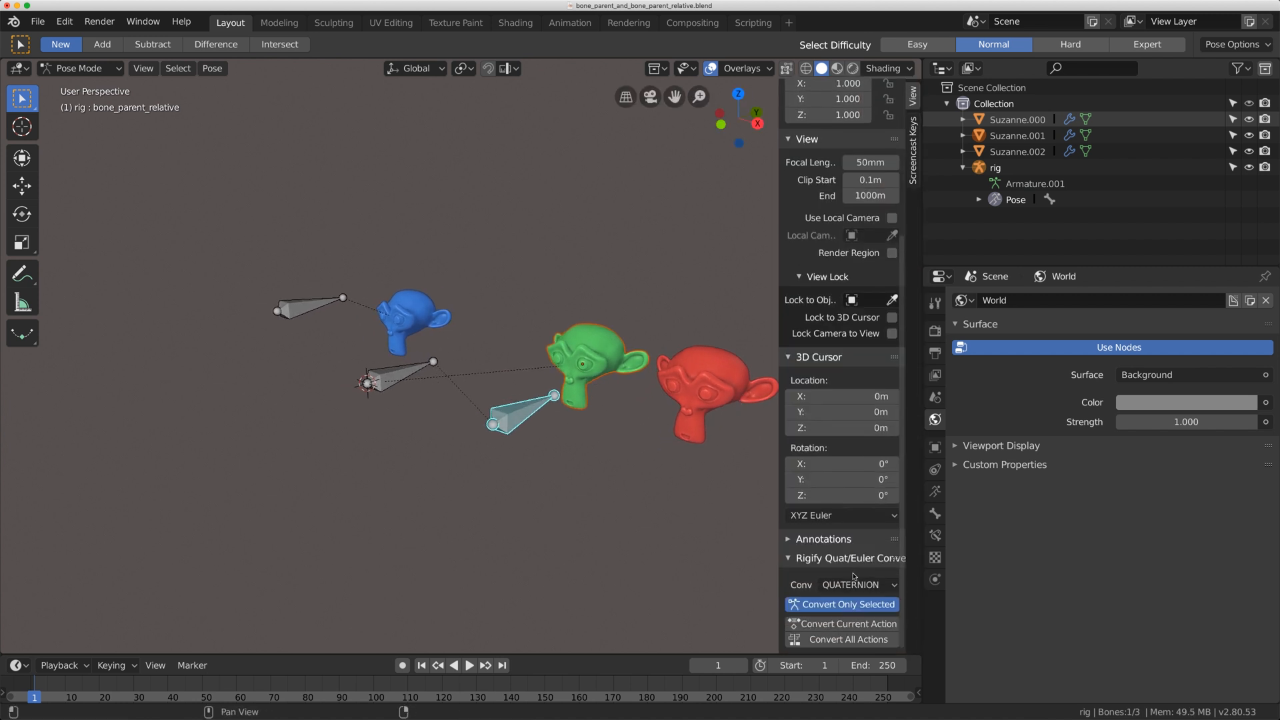
Parent the green Suzanne head to bone_parent_relative with Bone Relative
click(824, 539)
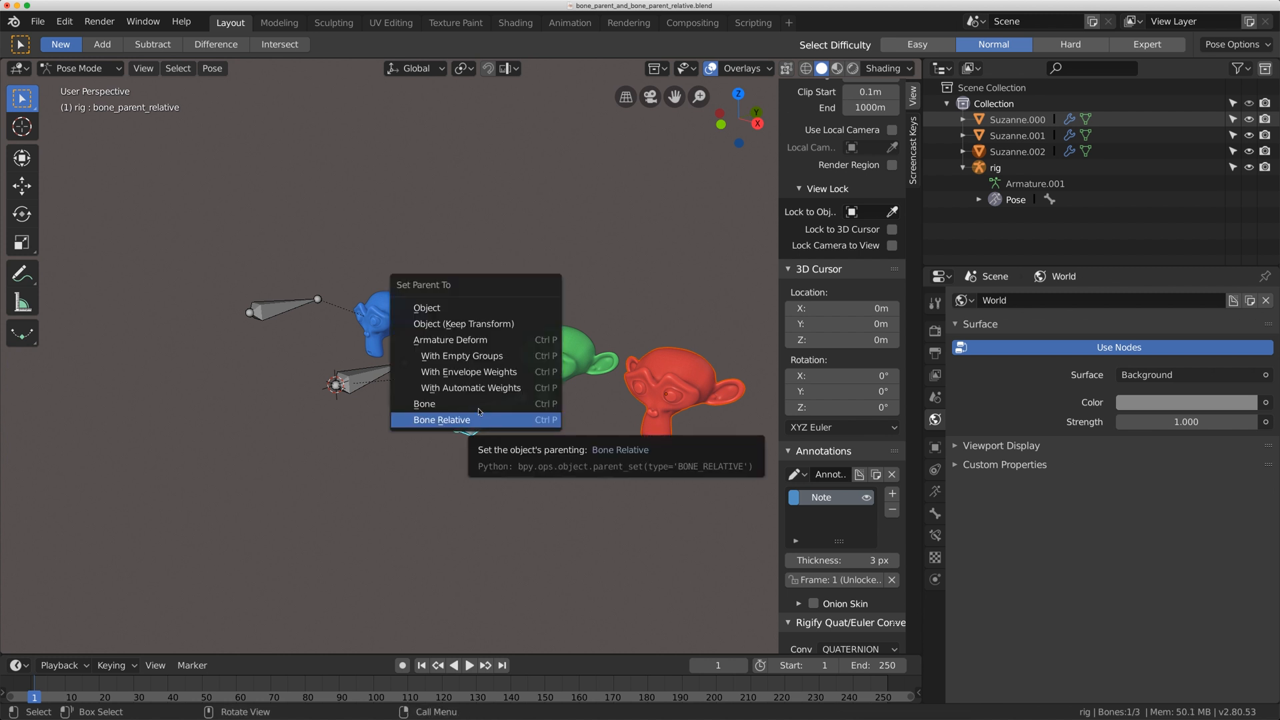
click(441, 420)
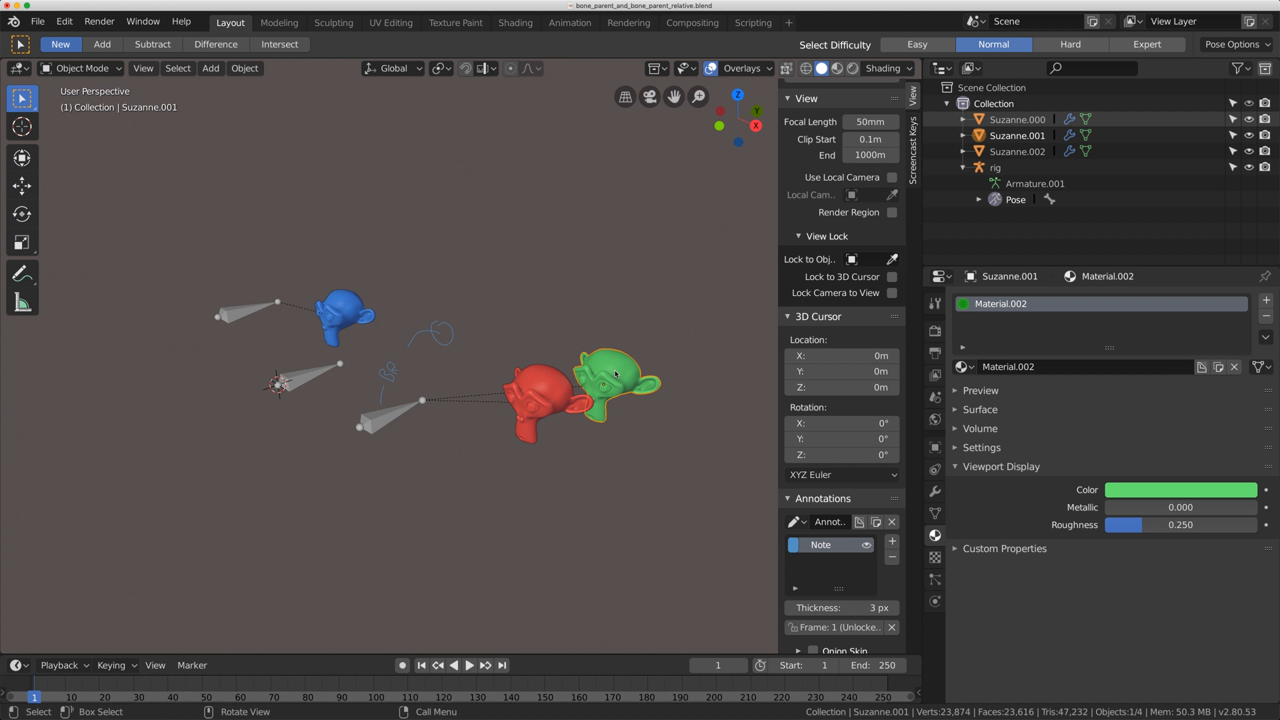
Switch to Pose Mode and give the green and red heads Bone Relative parenting
key(alt+p)
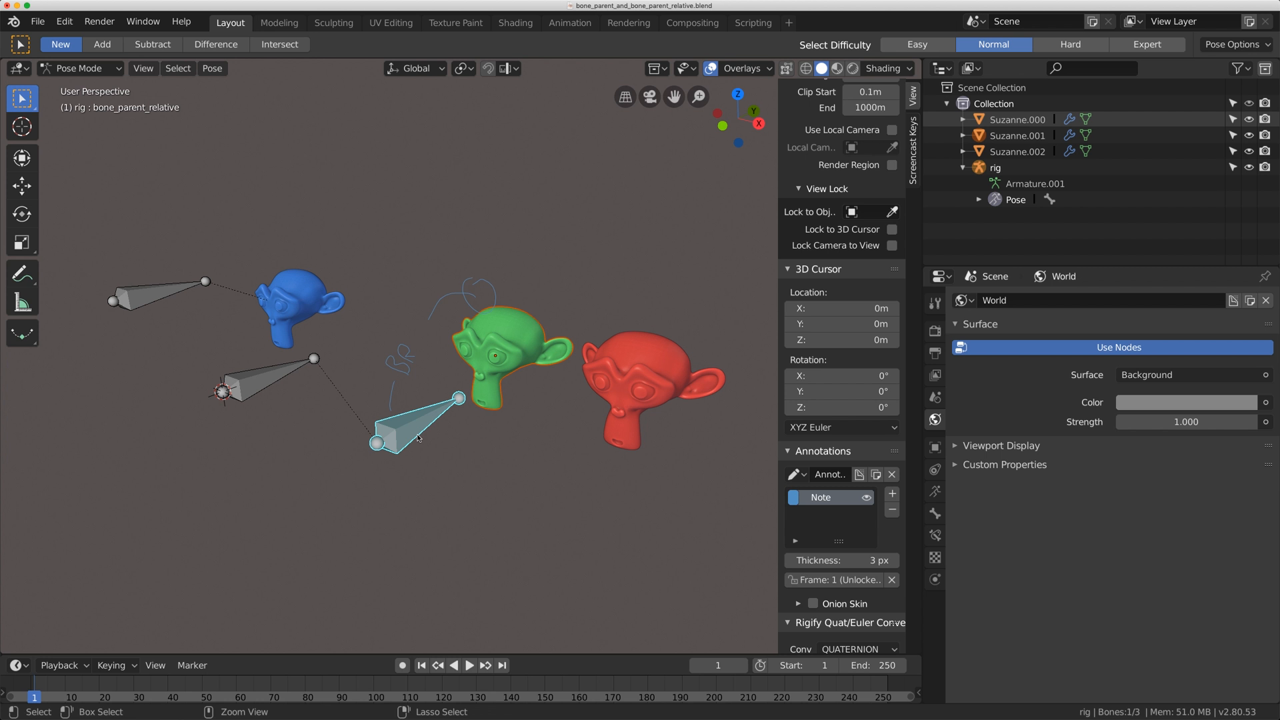
key(ctrl+p)
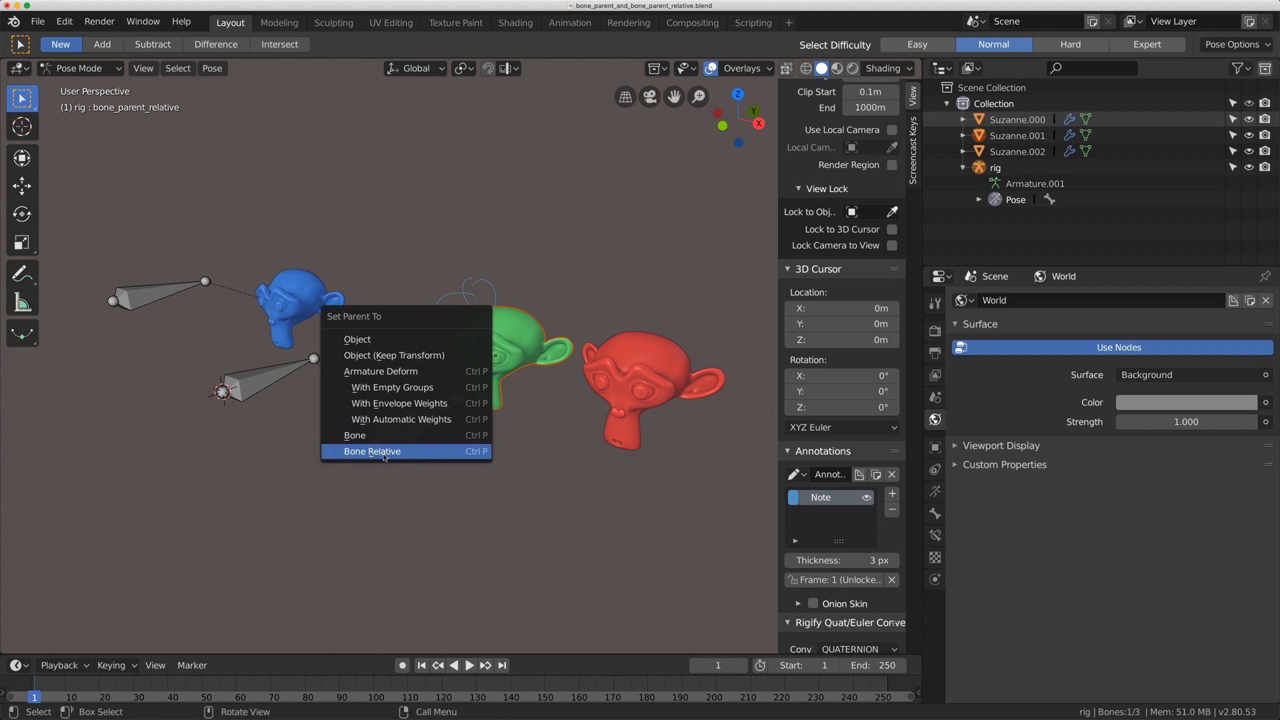
click(371, 450)
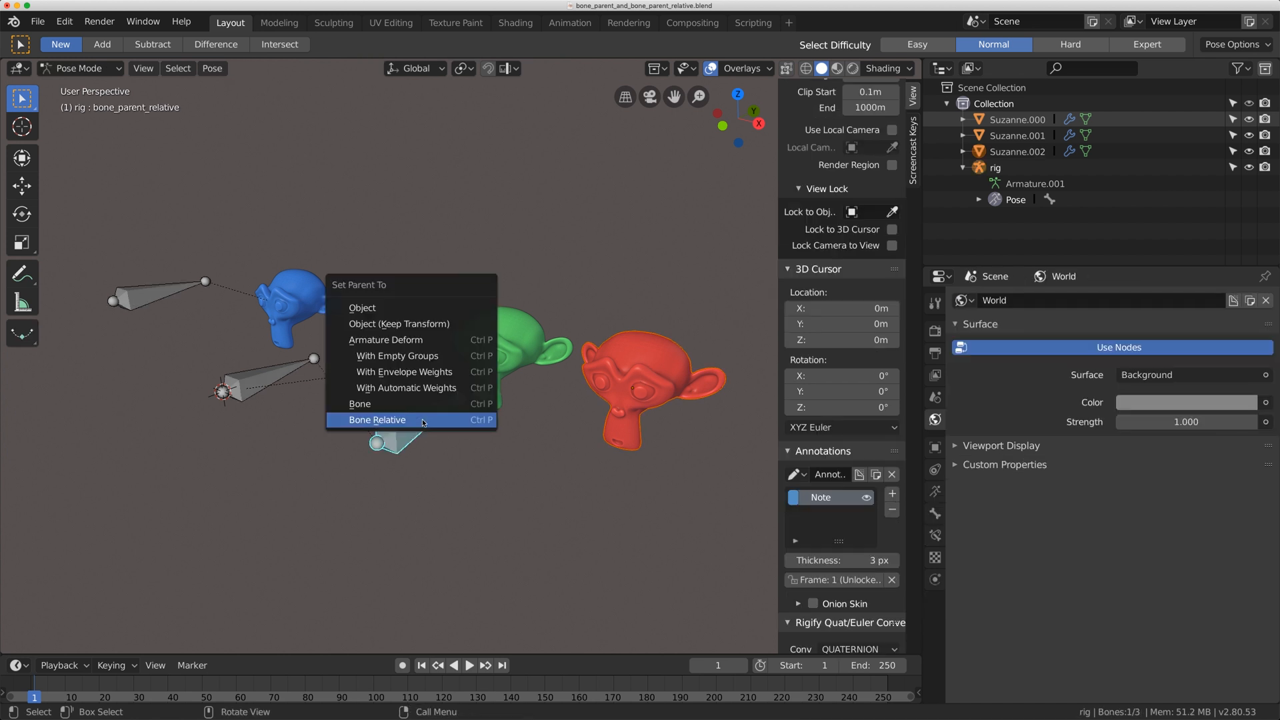
click(377, 420)
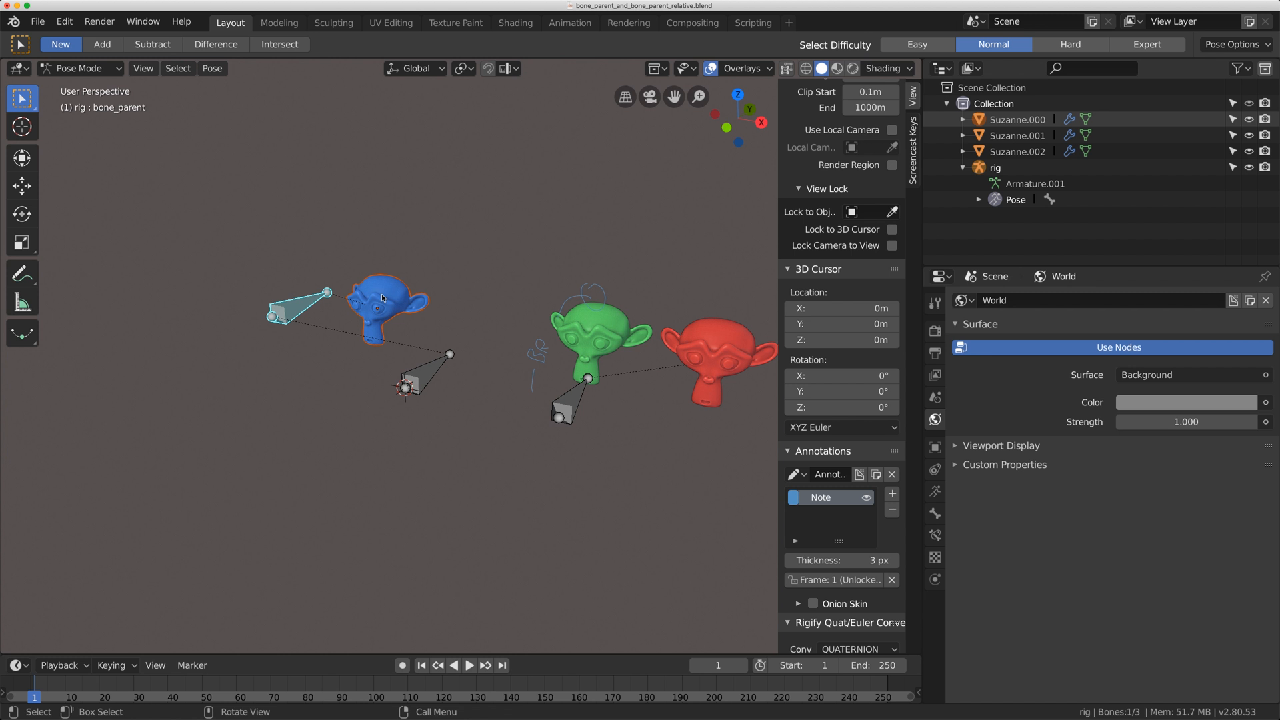
mouse_move(495, 304)
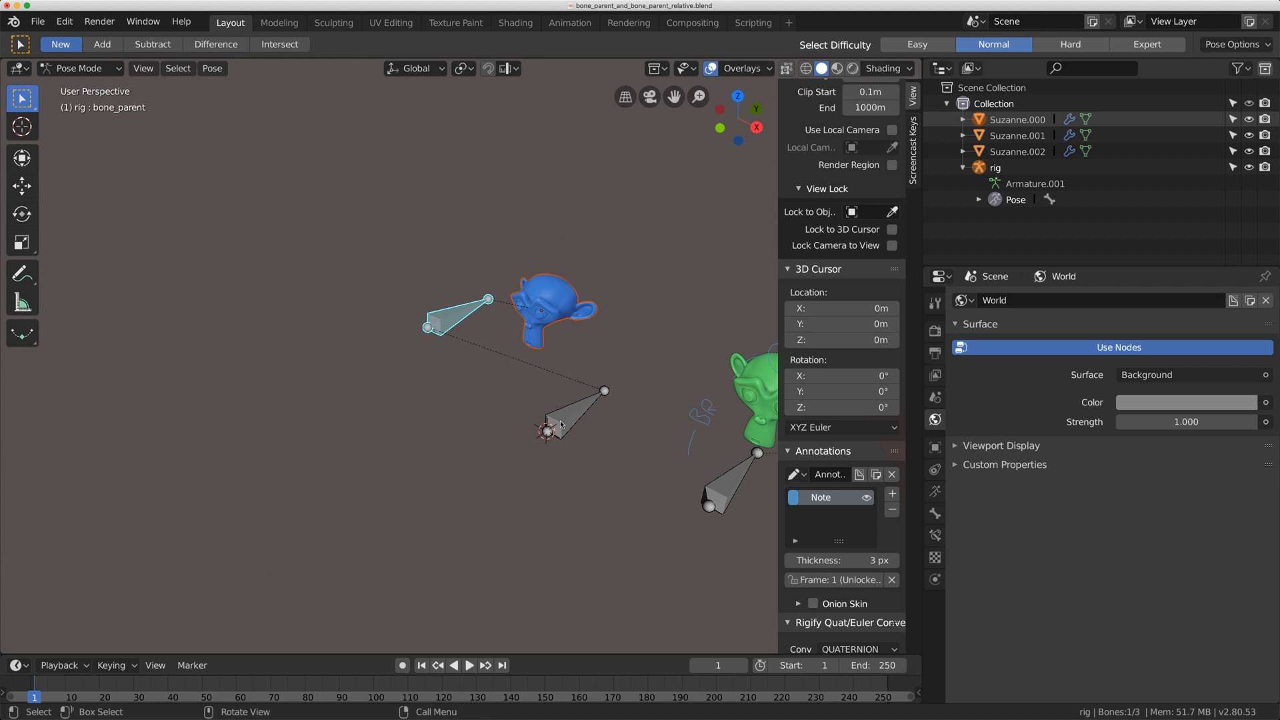
Place a duplicate of bone_parent, parent the bones with Keep Offset, and select the blue head and bone
drag(484, 300, 465, 318)
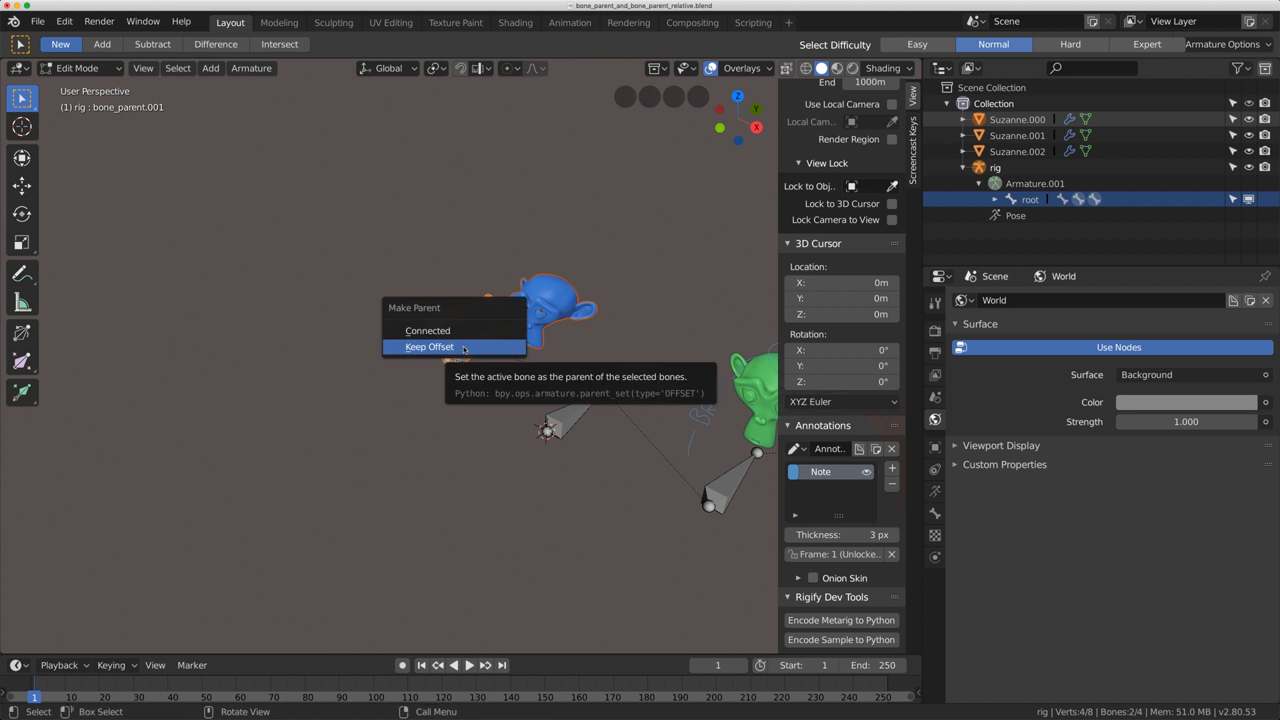
click(429, 346)
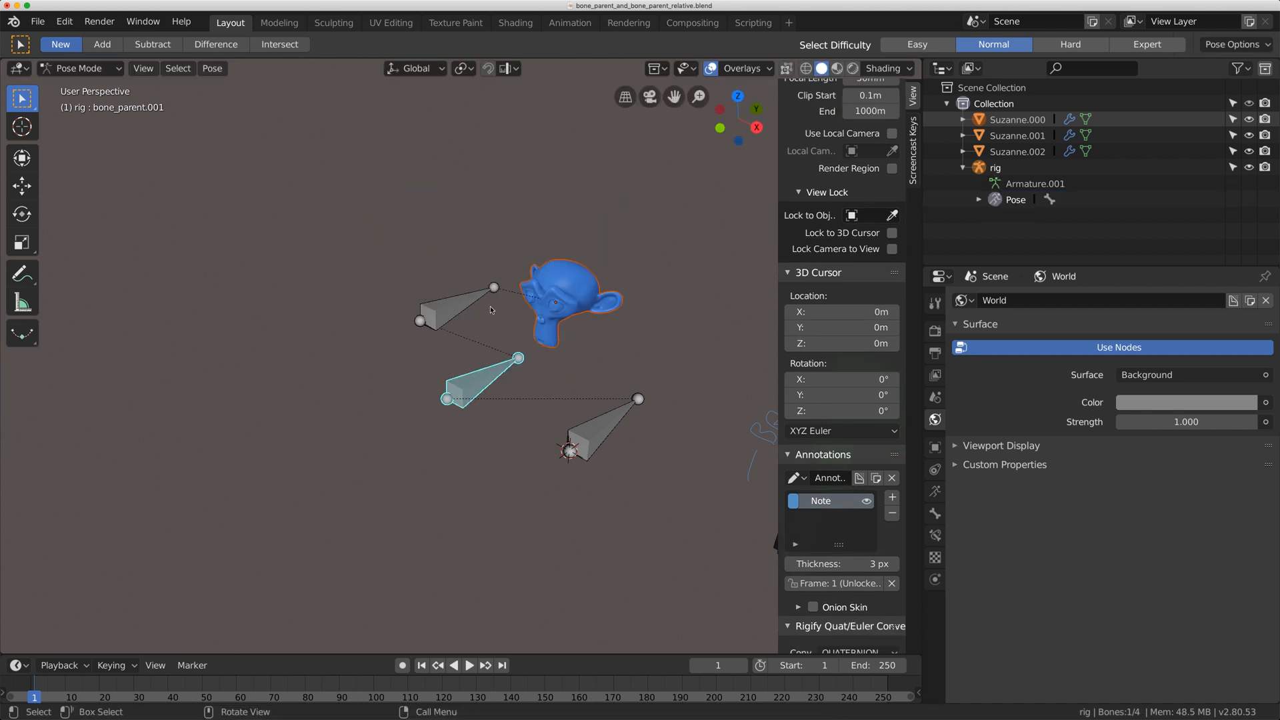
click(455, 313)
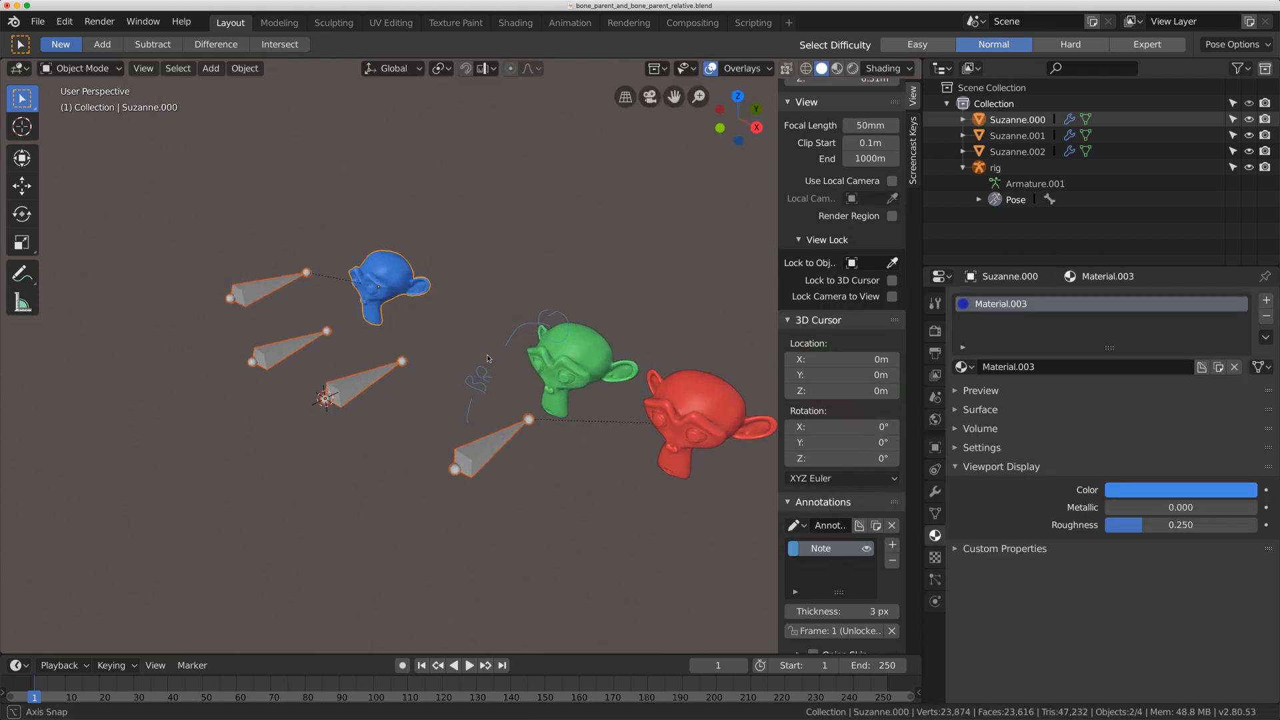
click(571, 359)
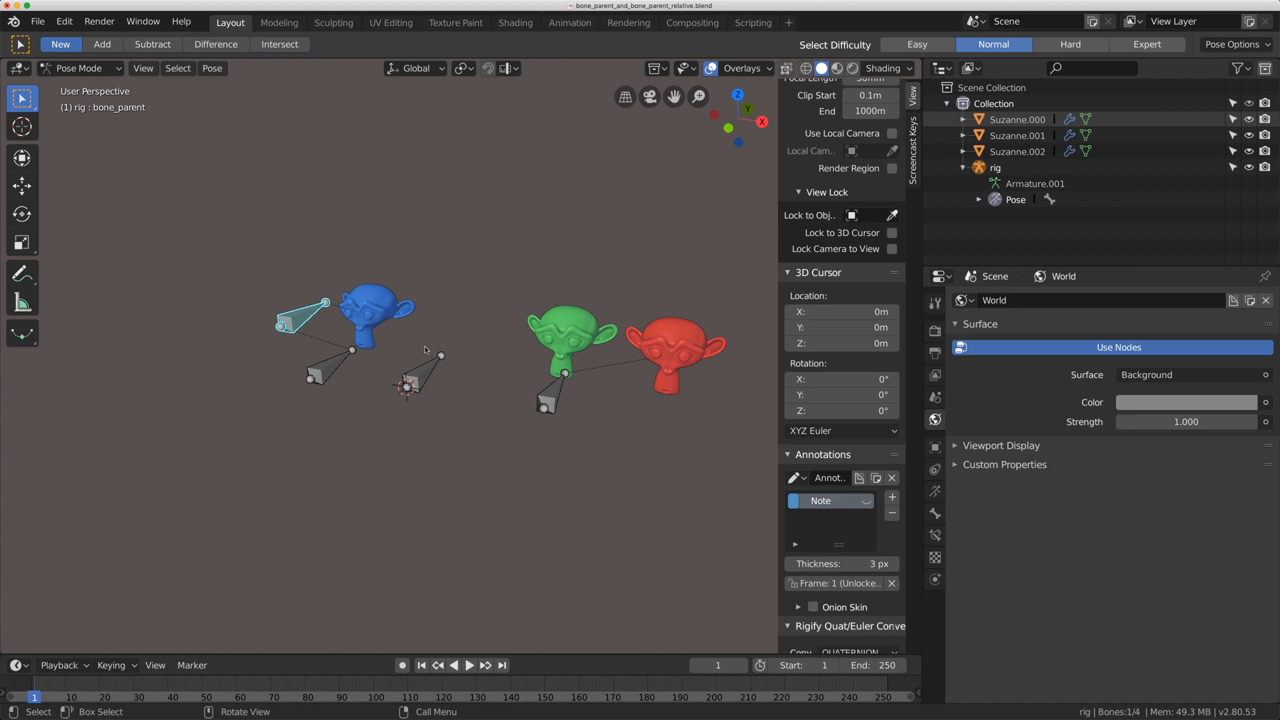
mouse_move(443, 348)
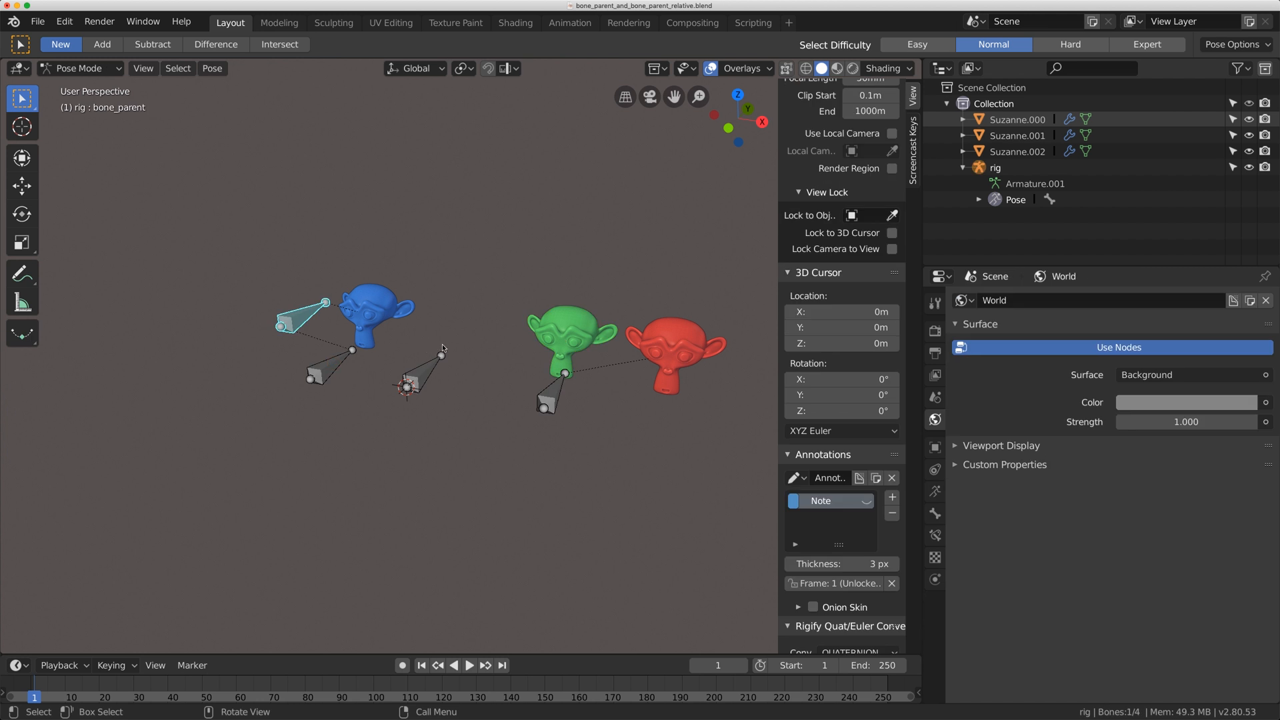